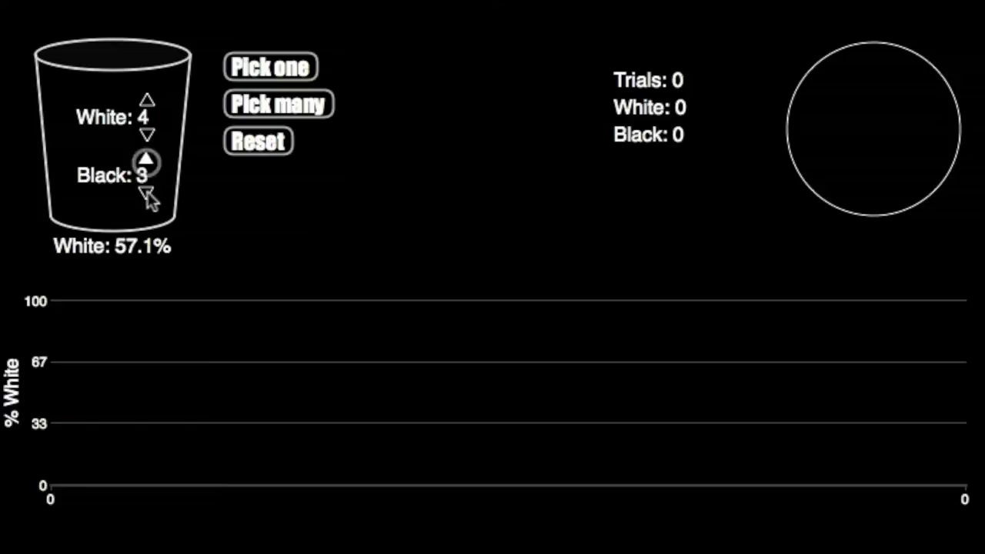
Step: Reduce the black balls in the cup to 2, leaving 4 white and 2 black
{"action": "left_click", "coordinate": [277, 103]}
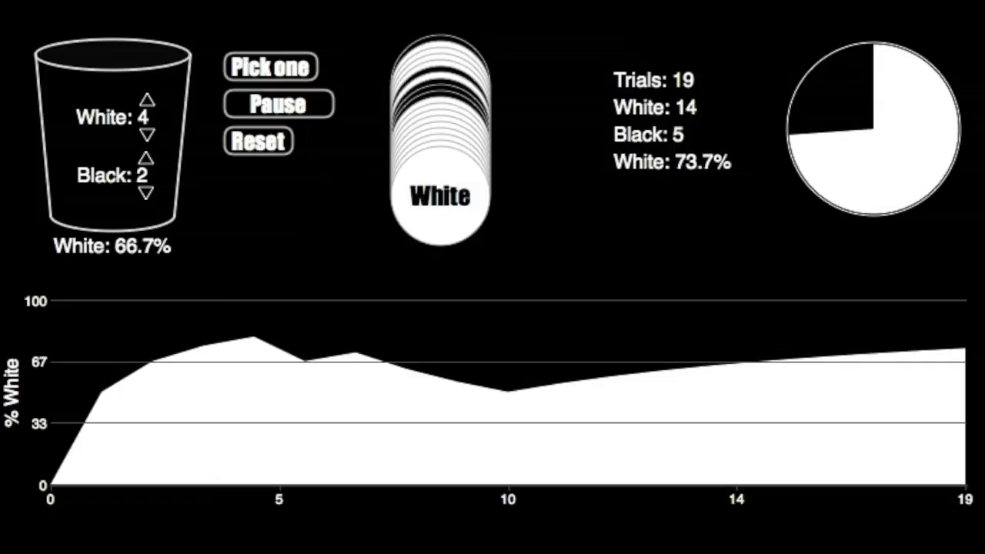